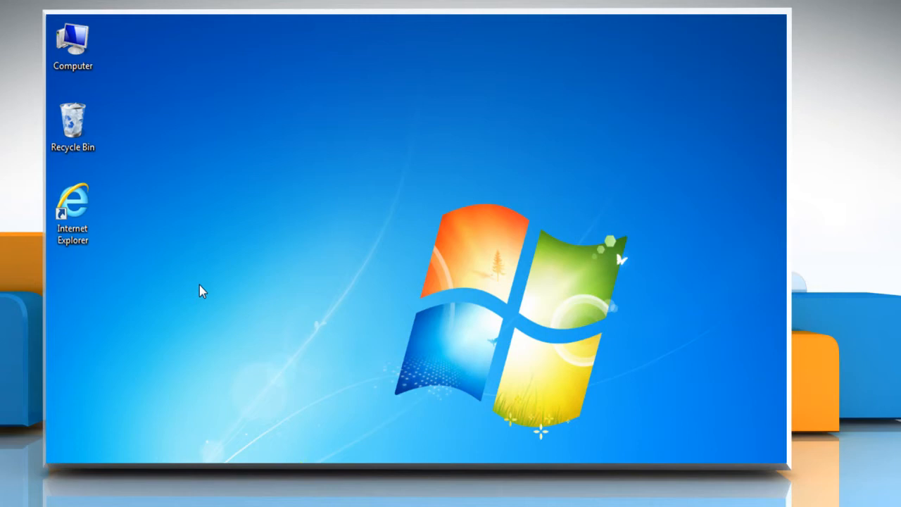
{"action": "mouse_move", "coordinate": [145, 259]}
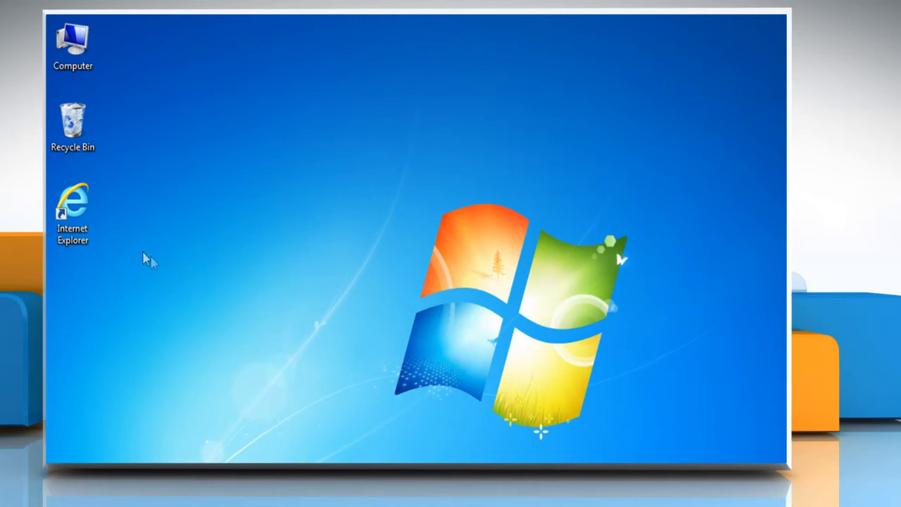
- Show the context menu for the Internet Explorer desktop shortcut
{"action": "right_click", "coordinate": [74, 204]}
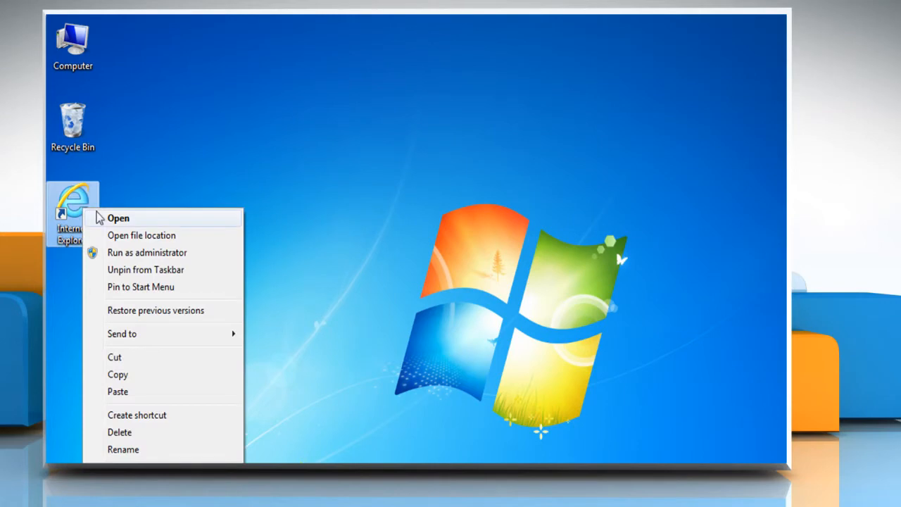
{"action": "left_click", "coordinate": [118, 218]}
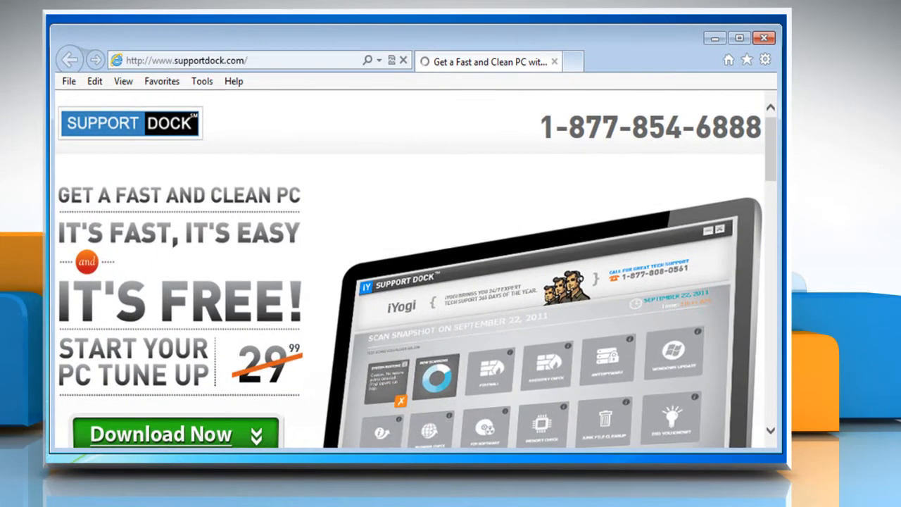
{"action": "type", "text": "www"}
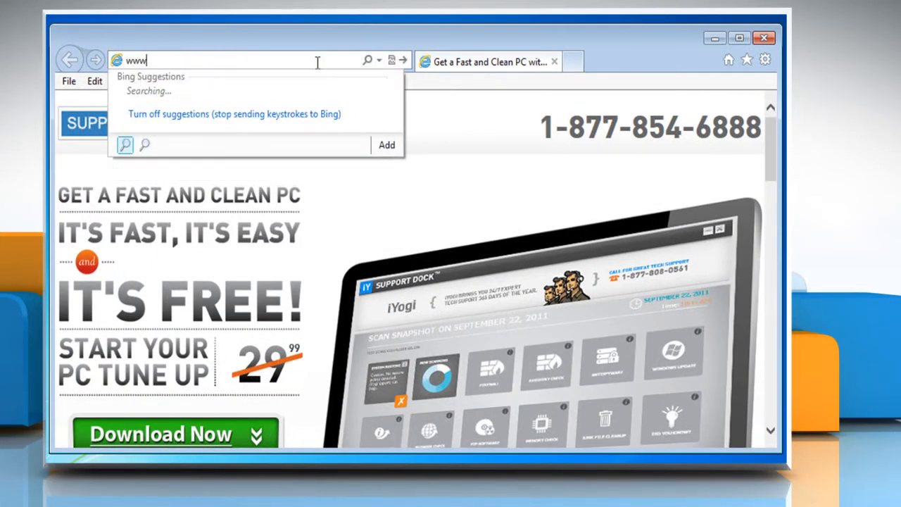
{"action": "type", "text": ".outlook.com"}
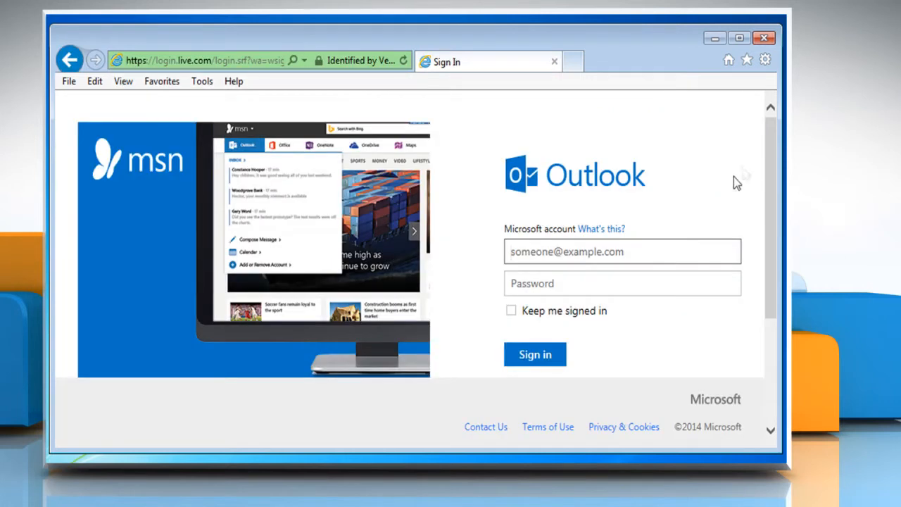
{"action": "type", "text": "a"}
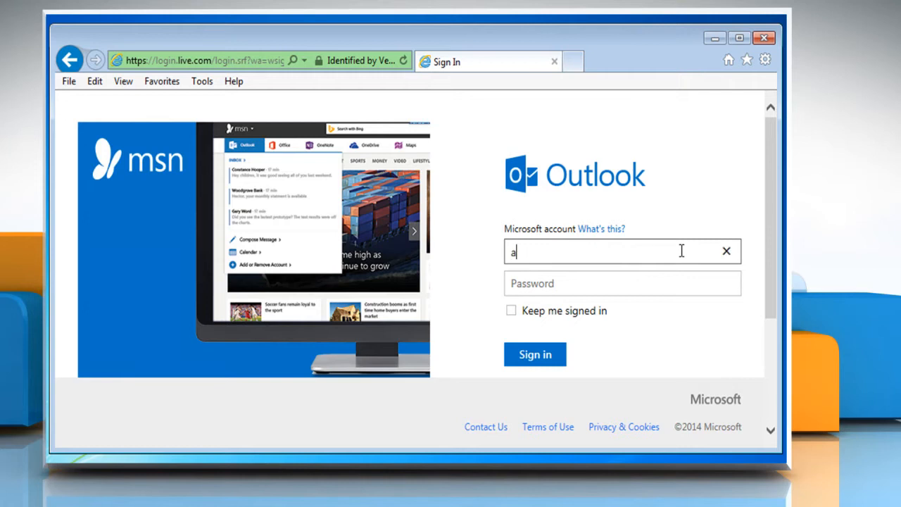
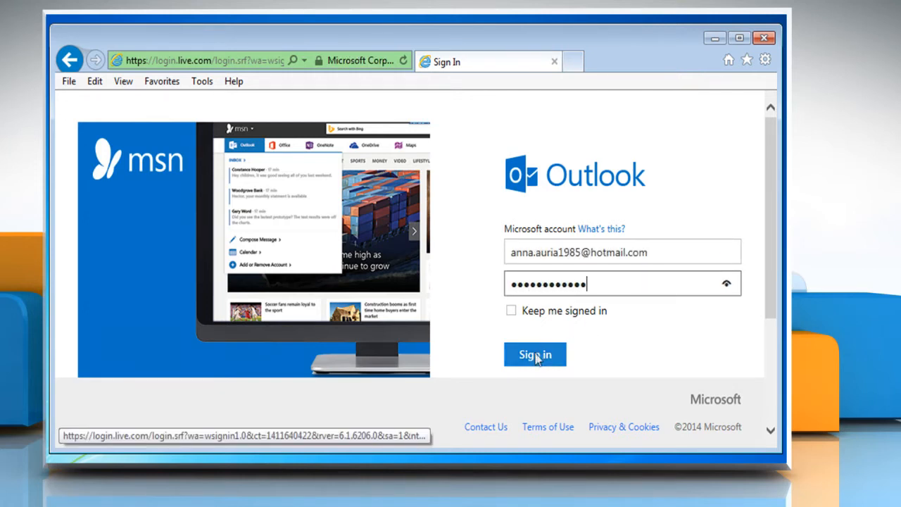
{"action": "left_click", "coordinate": [535, 354]}
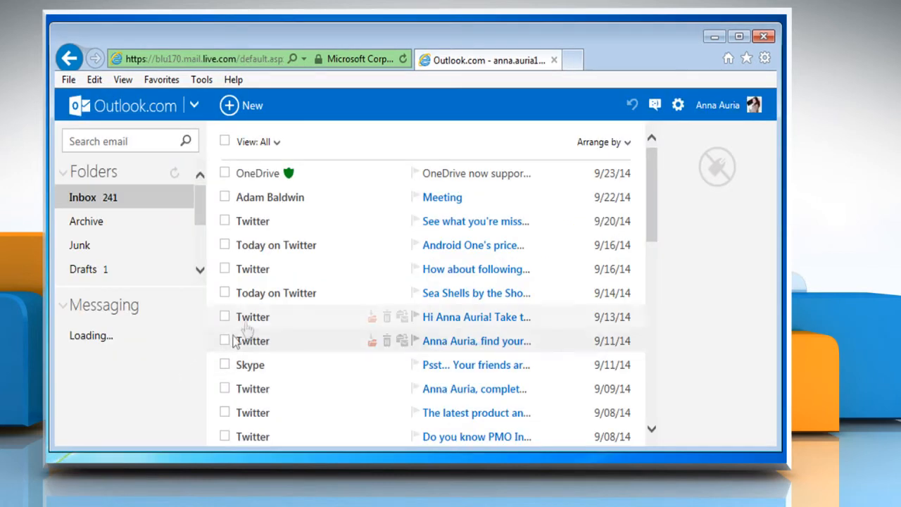
{"action": "mouse_move", "coordinate": [339, 198]}
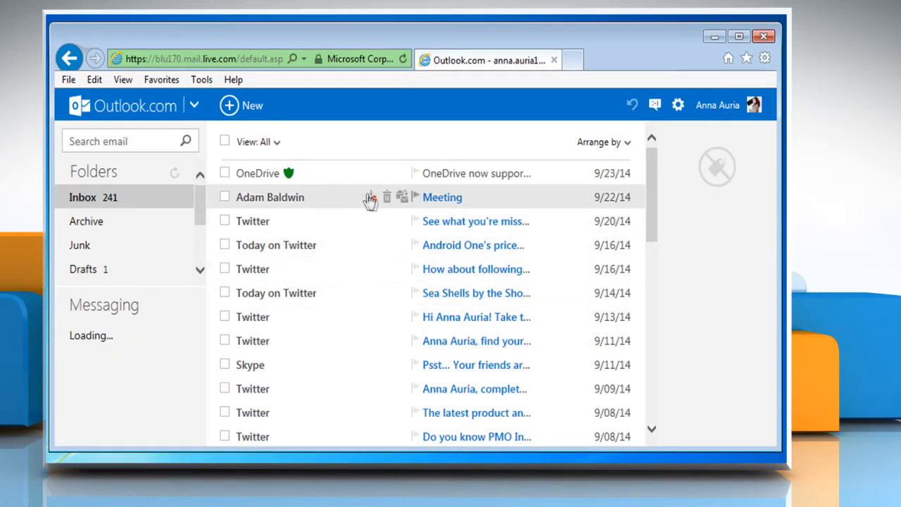
{"action": "mouse_move", "coordinate": [385, 198]}
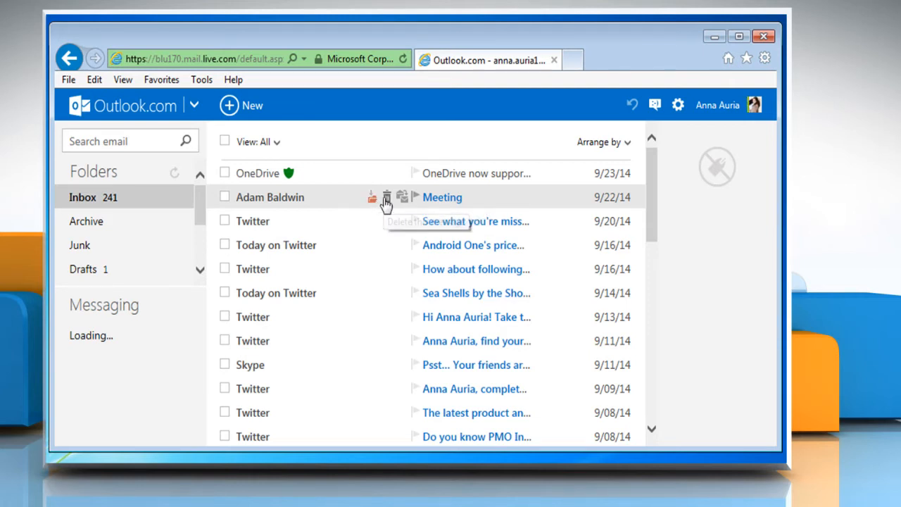
{"action": "mouse_move", "coordinate": [403, 197]}
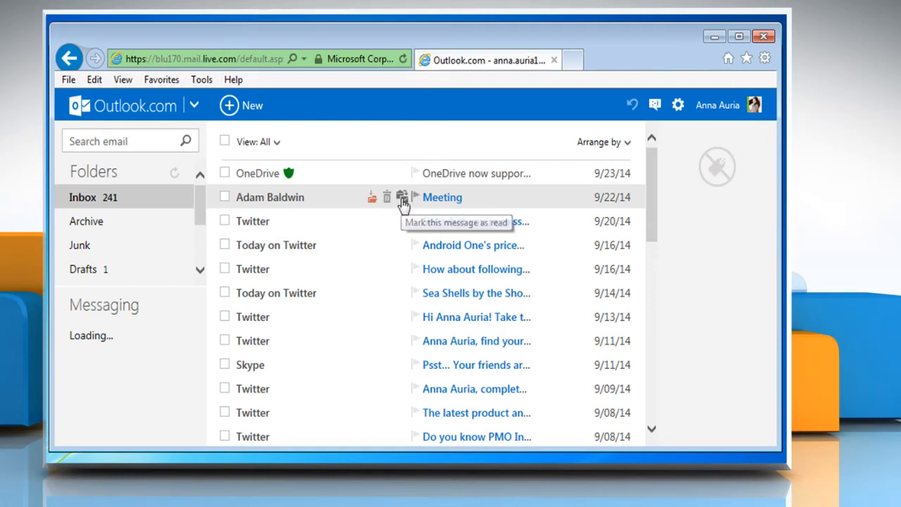
{"action": "mouse_move", "coordinate": [417, 202]}
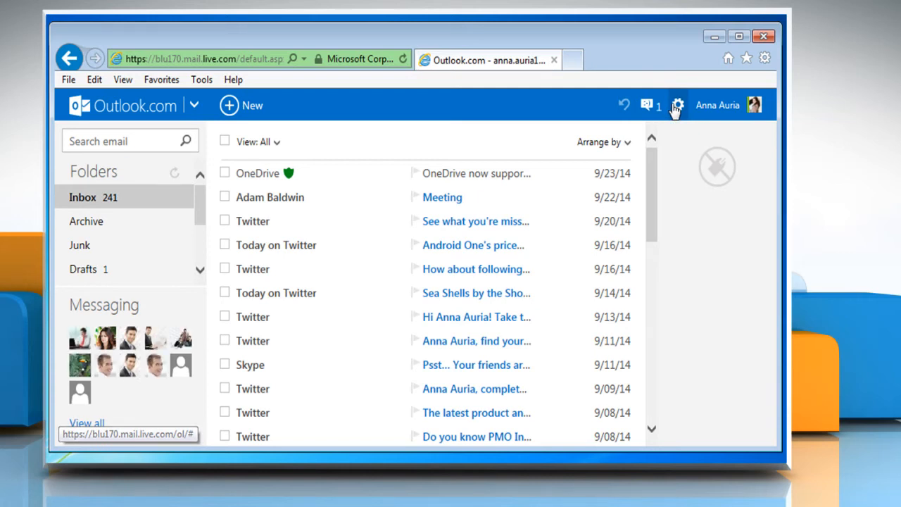
- Navigate from the gear menu's Options to the Instant actions settings page
{"action": "left_click", "coordinate": [678, 105]}
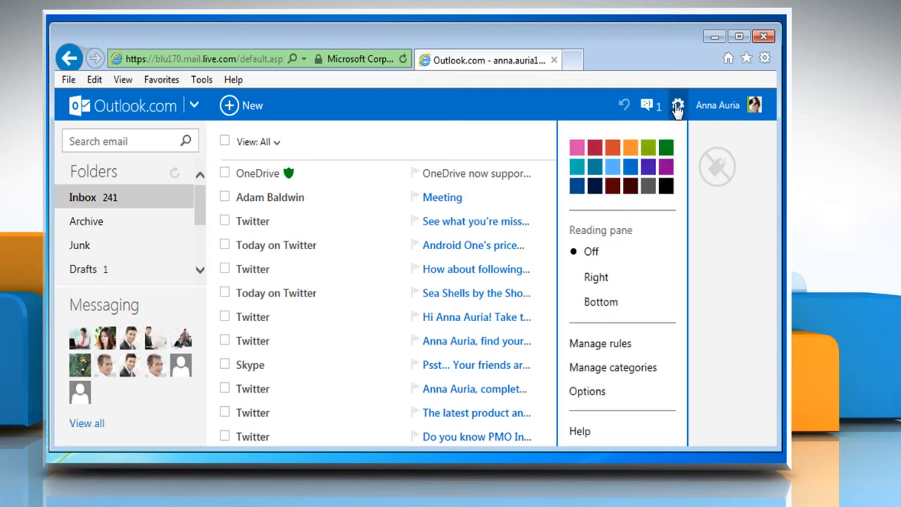
{"action": "mouse_move", "coordinate": [614, 391]}
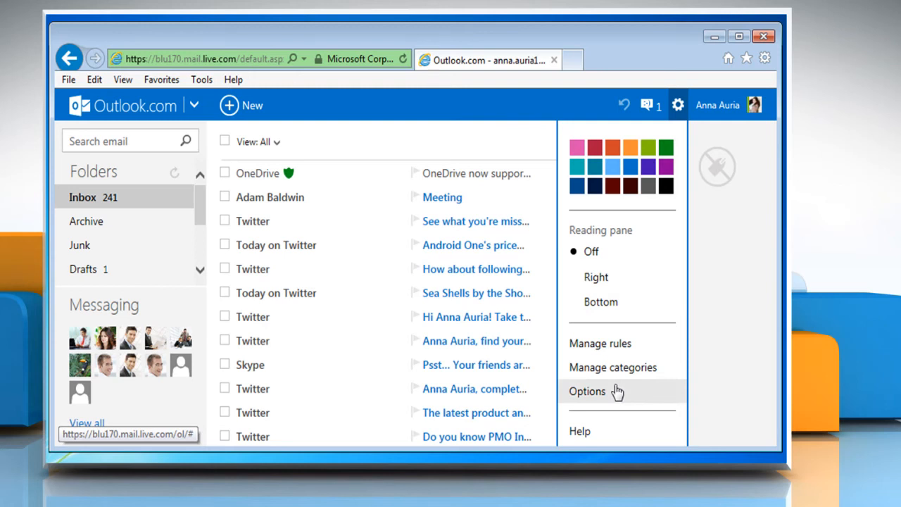
{"action": "left_click", "coordinate": [587, 391]}
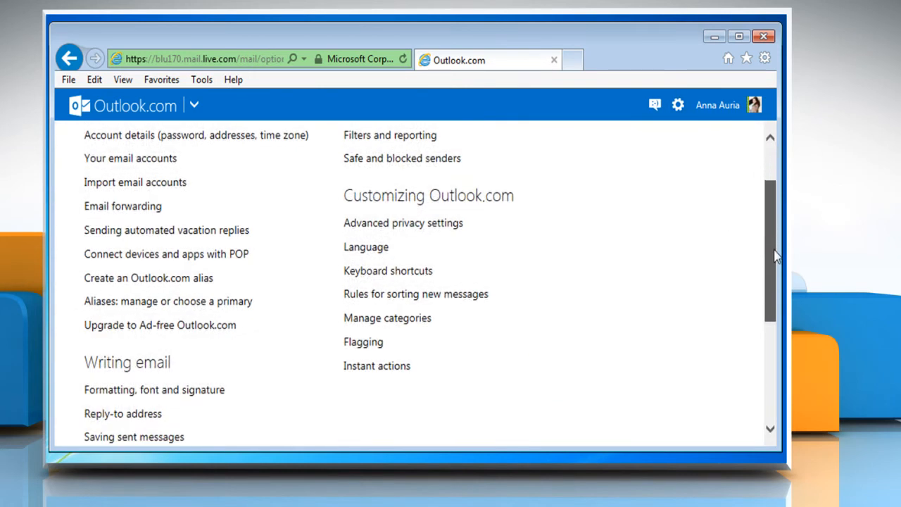
{"action": "mouse_move", "coordinate": [397, 376]}
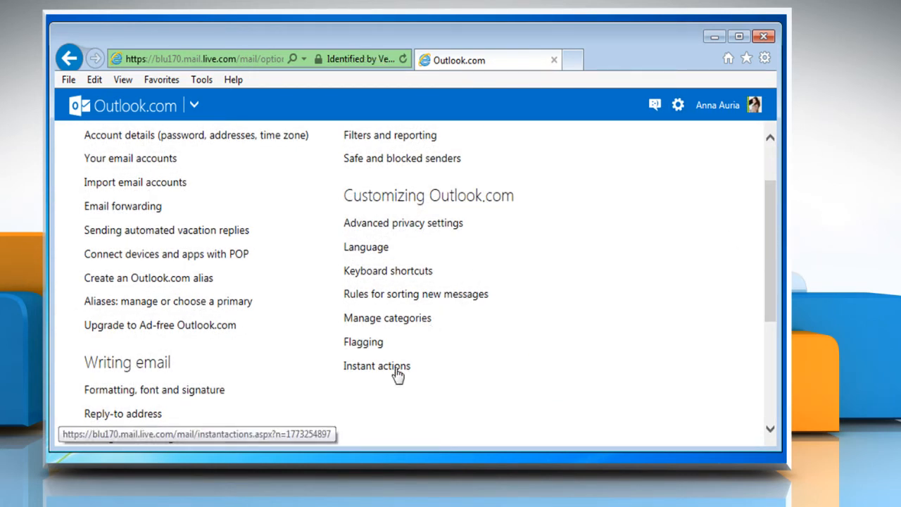
{"action": "left_click", "coordinate": [377, 366]}
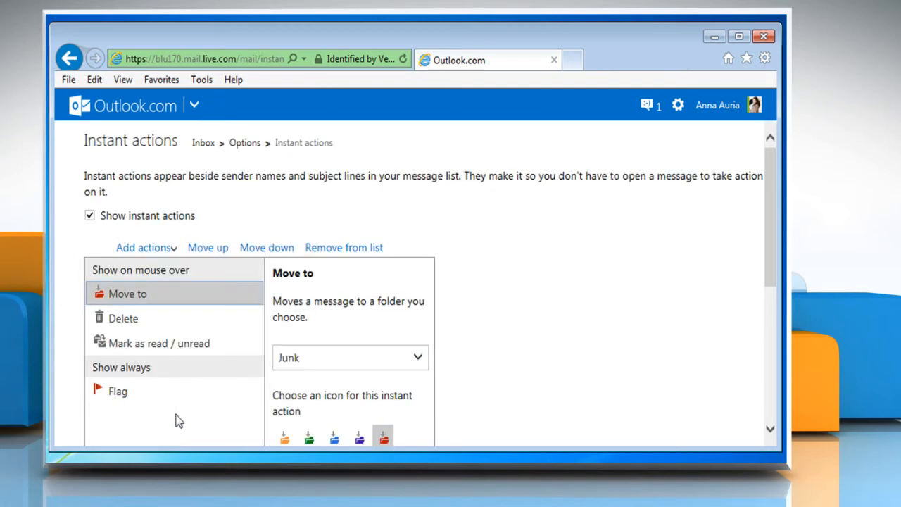
{"action": "mouse_move", "coordinate": [169, 276]}
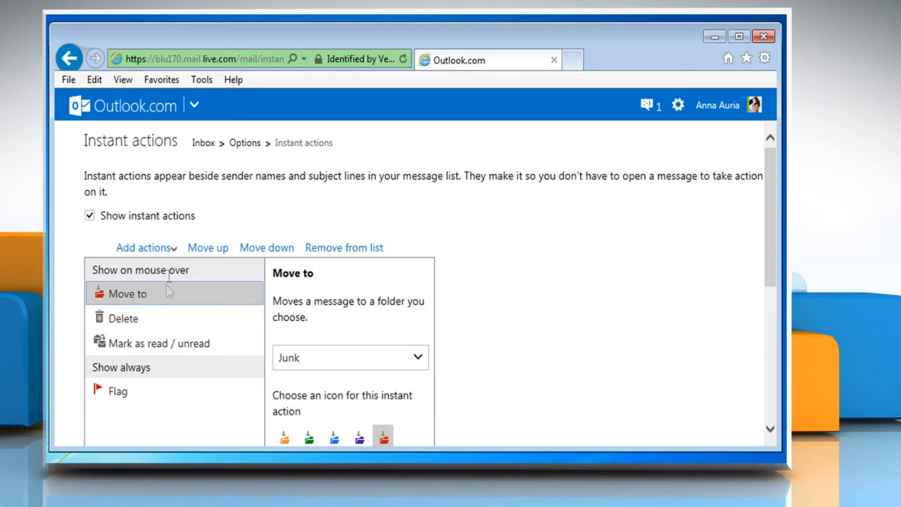
- Add Archive to the mouse-over actions, moving Mark as read / unread to the top
{"action": "left_click", "coordinate": [144, 247]}
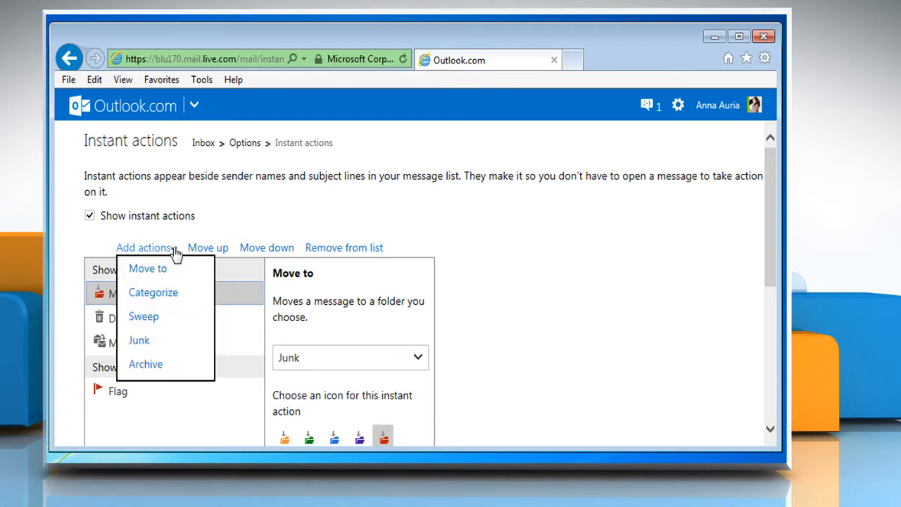
{"action": "mouse_move", "coordinate": [167, 369]}
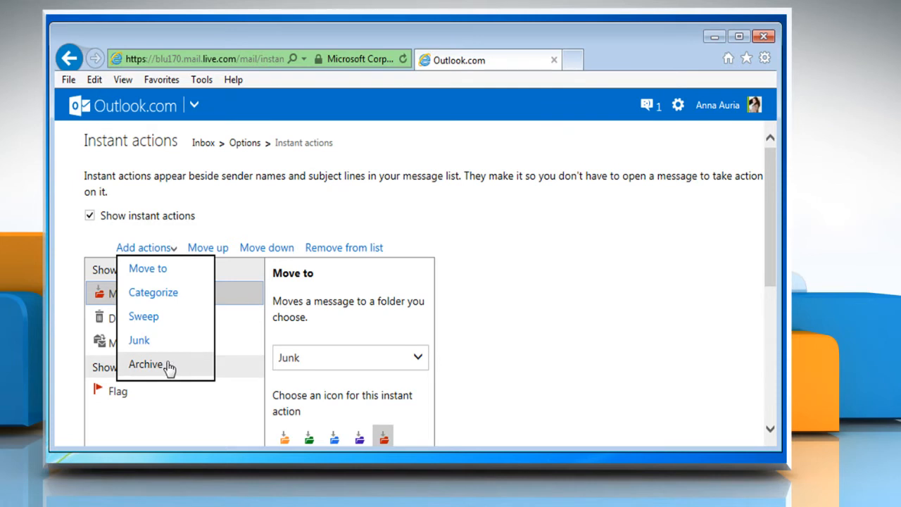
{"action": "left_click", "coordinate": [145, 364]}
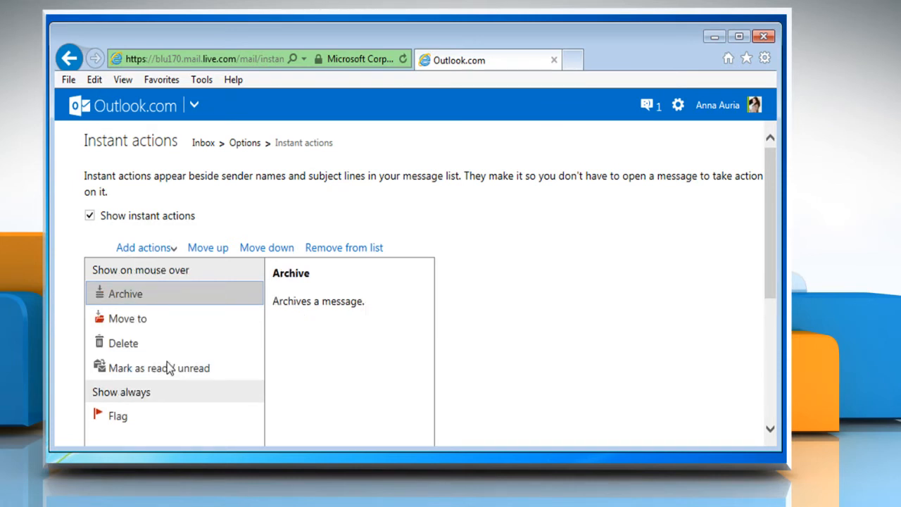
{"action": "mouse_move", "coordinate": [144, 299]}
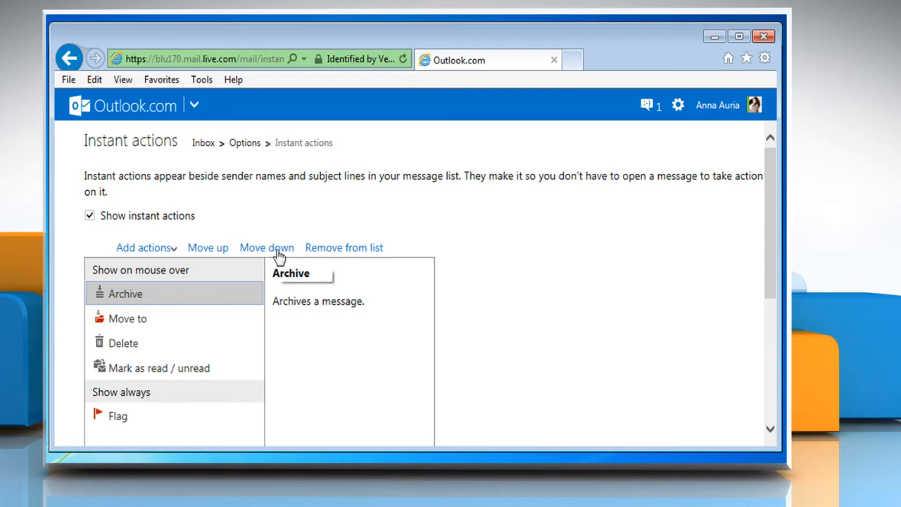
{"action": "left_click", "coordinate": [266, 247]}
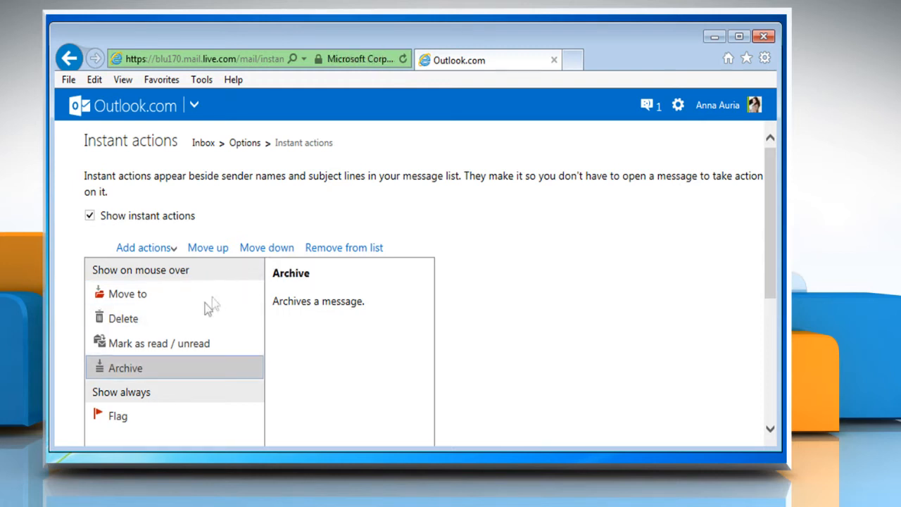
{"action": "left_click", "coordinate": [208, 247]}
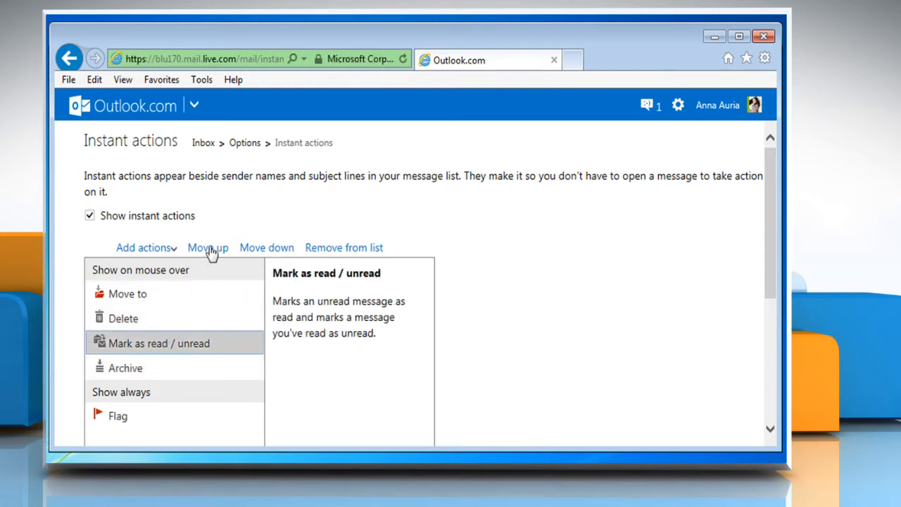
{"action": "left_click", "coordinate": [208, 247]}
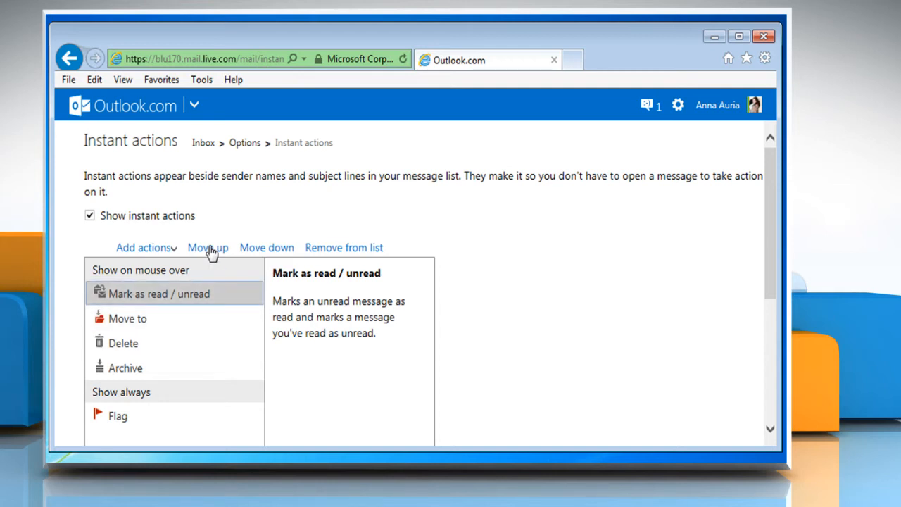
{"action": "mouse_move", "coordinate": [164, 327]}
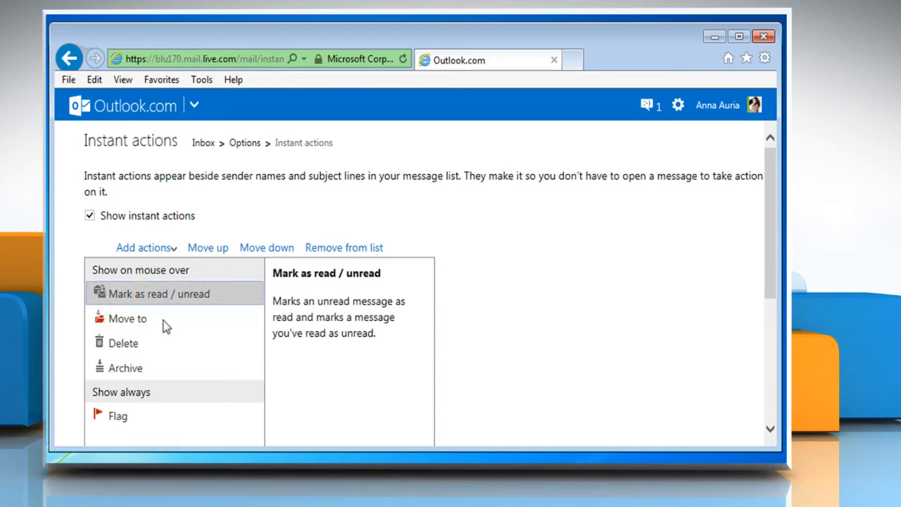
- Remove Move to from the list, keeping Show instant actions checked
{"action": "left_click", "coordinate": [128, 318]}
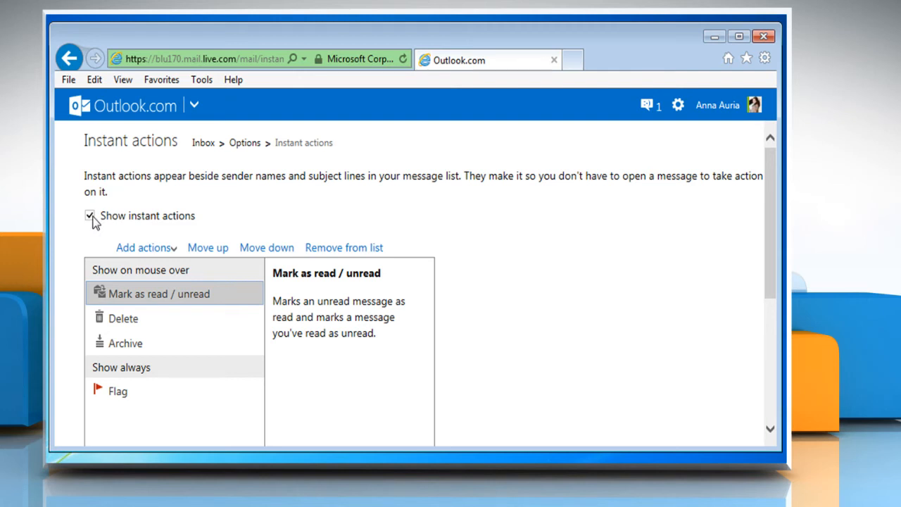
{"action": "left_click", "coordinate": [90, 216]}
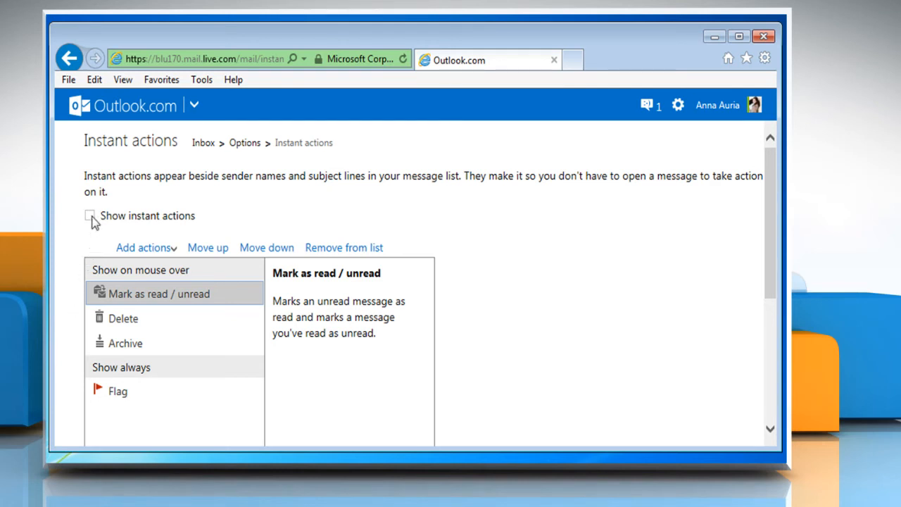
{"action": "left_click", "coordinate": [89, 215]}
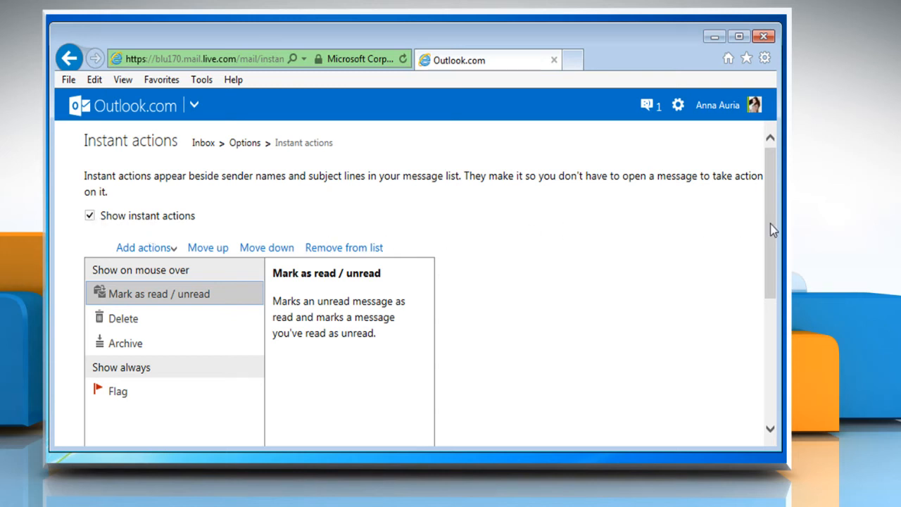
- Save the instant actions changes below the Preview
{"action": "scroll", "scroll_direction": "down", "scroll_amount": 3}
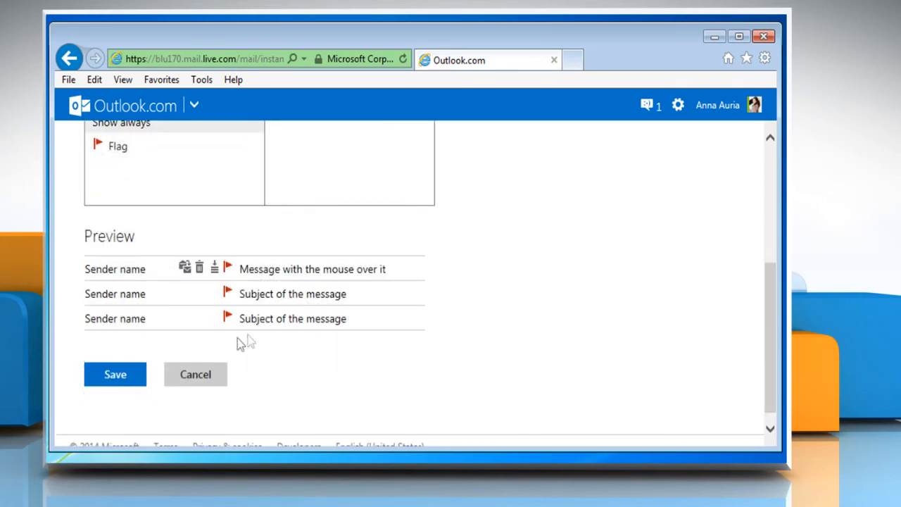
{"action": "left_click", "coordinate": [115, 375]}
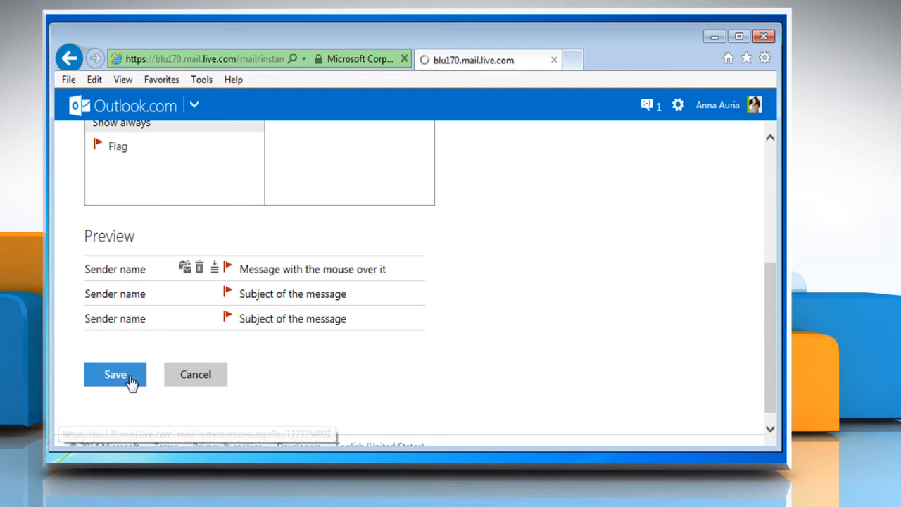
{"action": "left_click", "coordinate": [115, 374]}
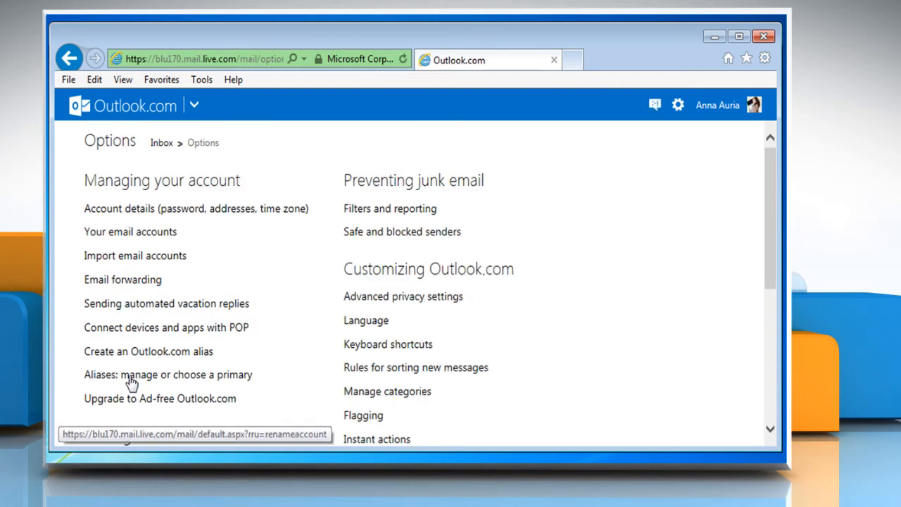